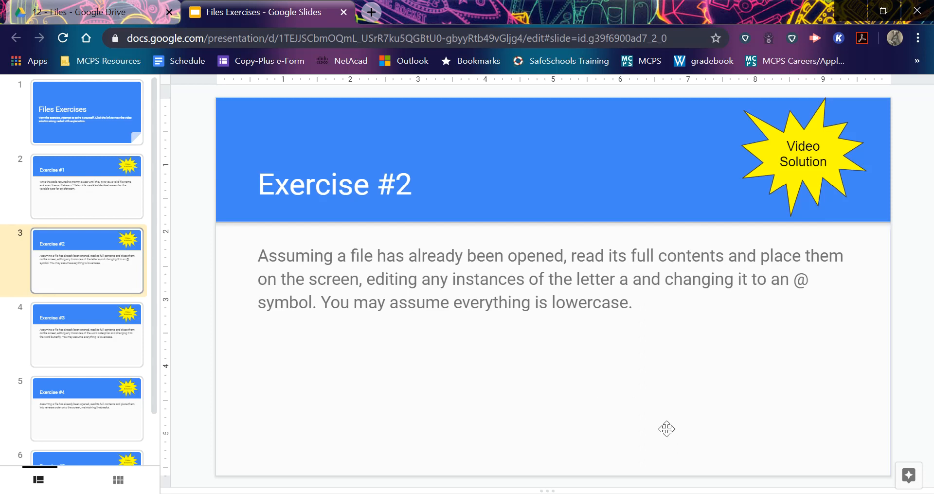
pyautogui.moveTo(592, 256)
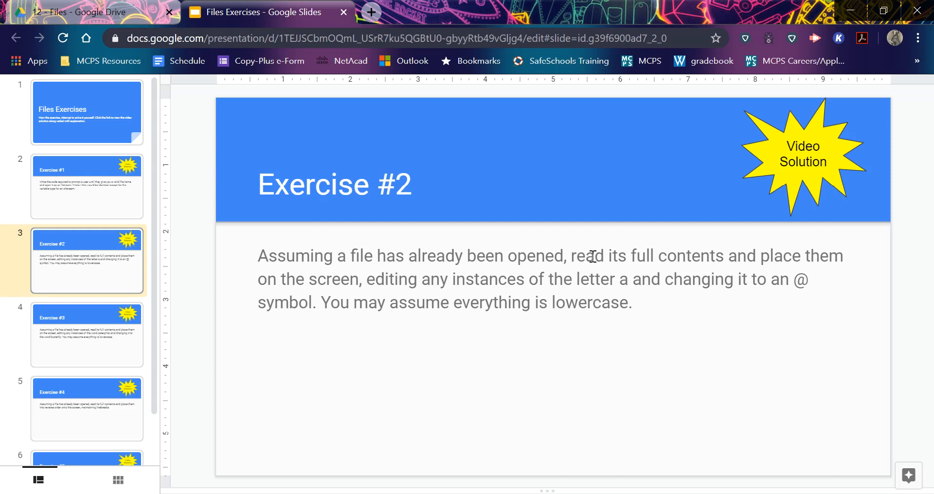
pyautogui.moveTo(624, 375)
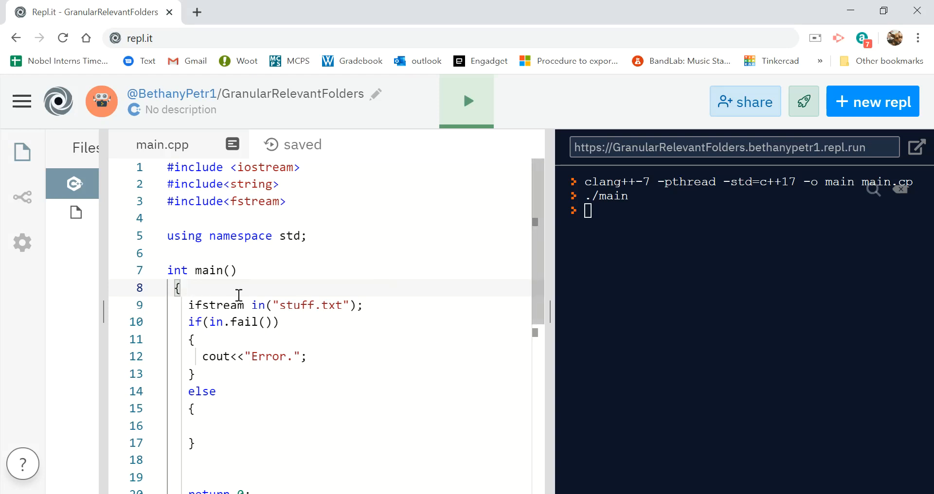
pyautogui.moveTo(401, 381)
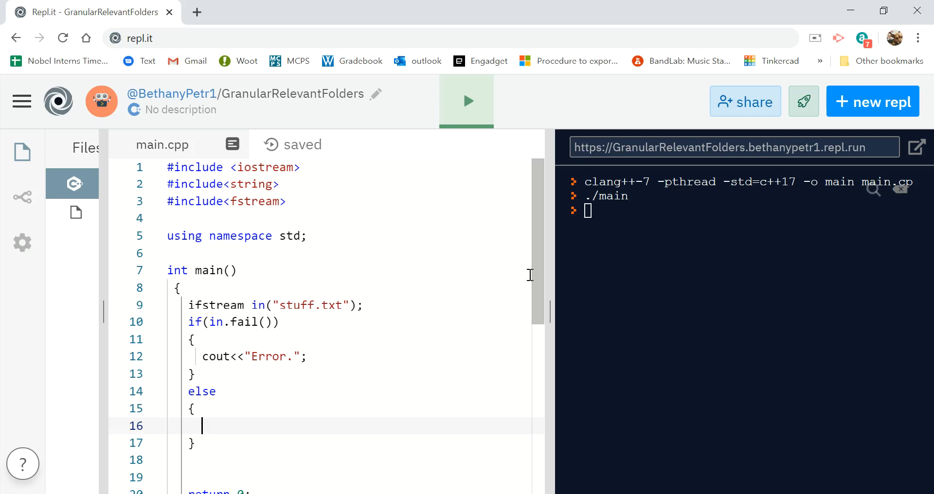
# - Write a while(in.get(c)) loop with char c declared in the else block
pyautogui.scroll(-3)
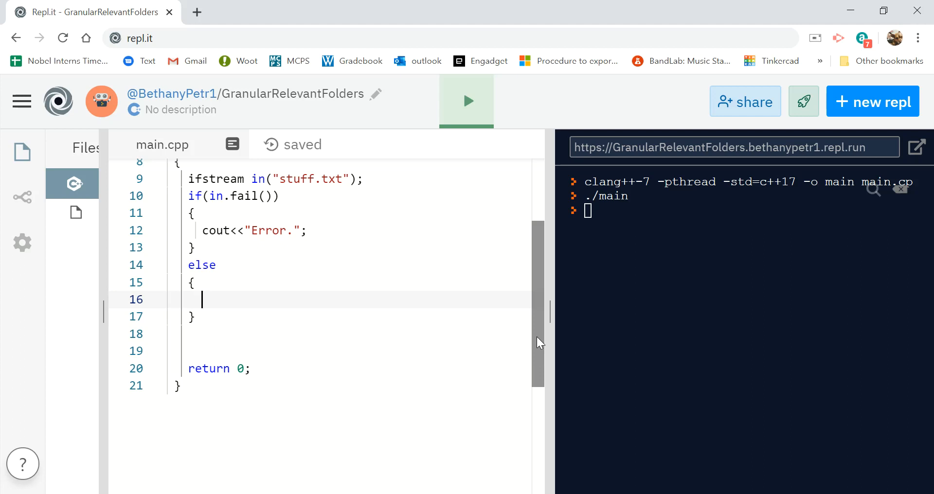
pyautogui.write('while')
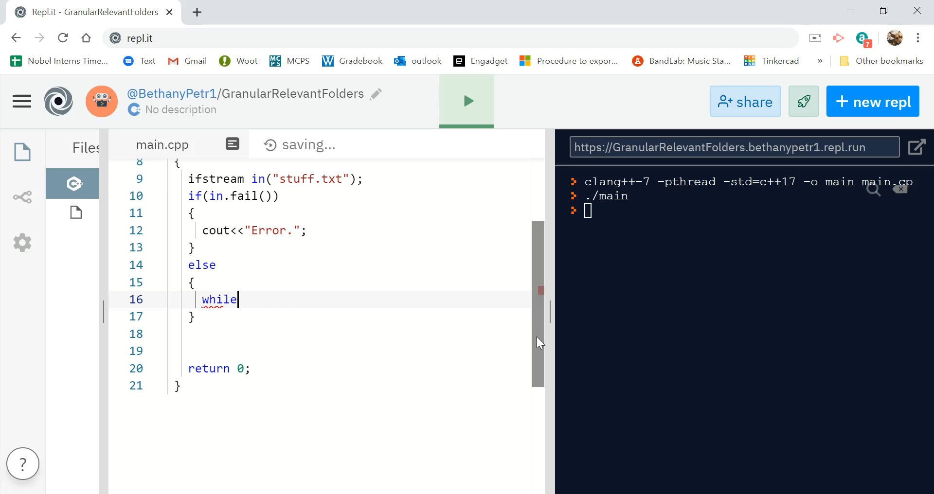
pyautogui.write('()')
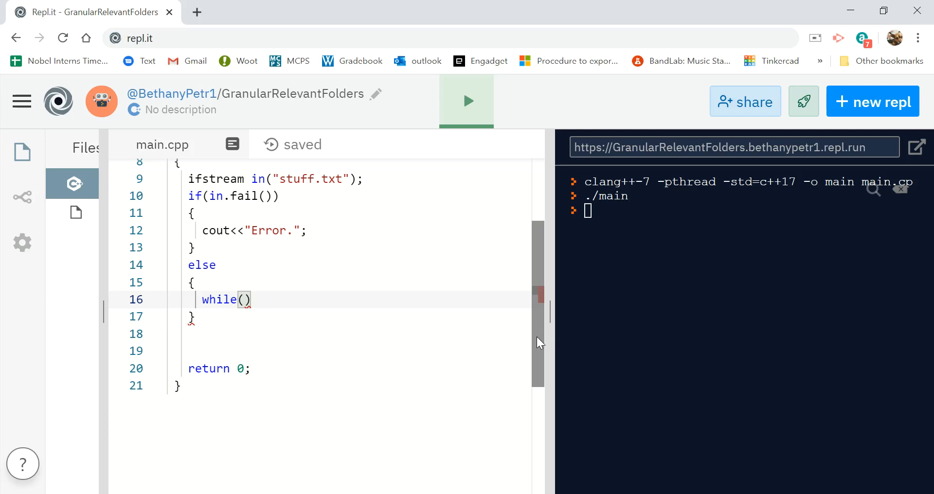
pyautogui.write('in.get(')
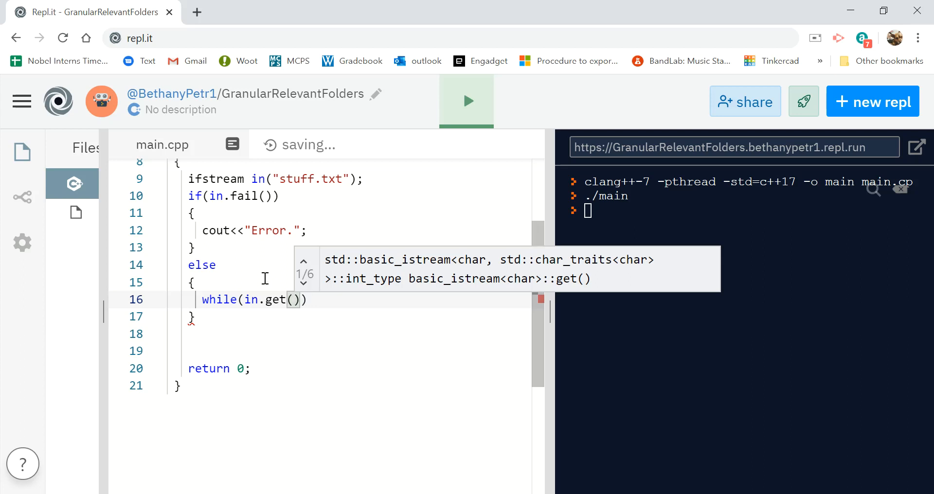
pyautogui.write('char c;')
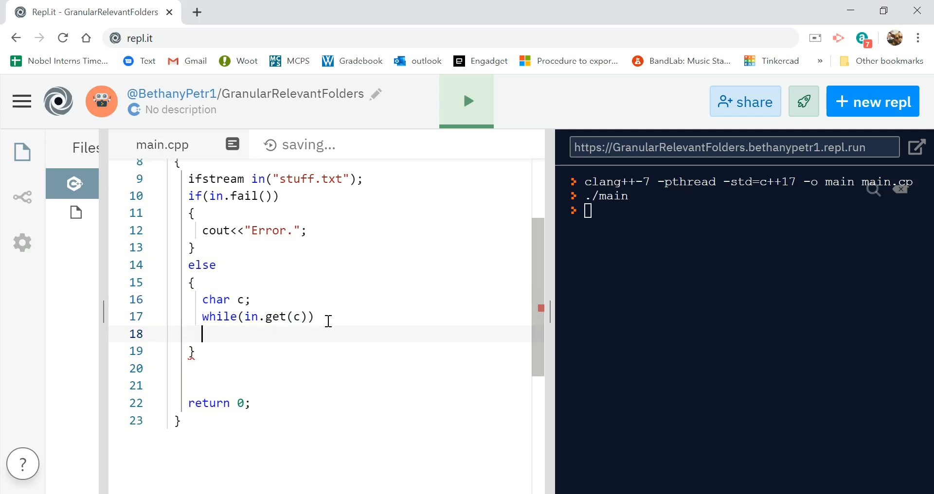
# - Fill the loop body with if(c=='a') cout<<'@'; else cout<<c;
pyautogui.write('P')
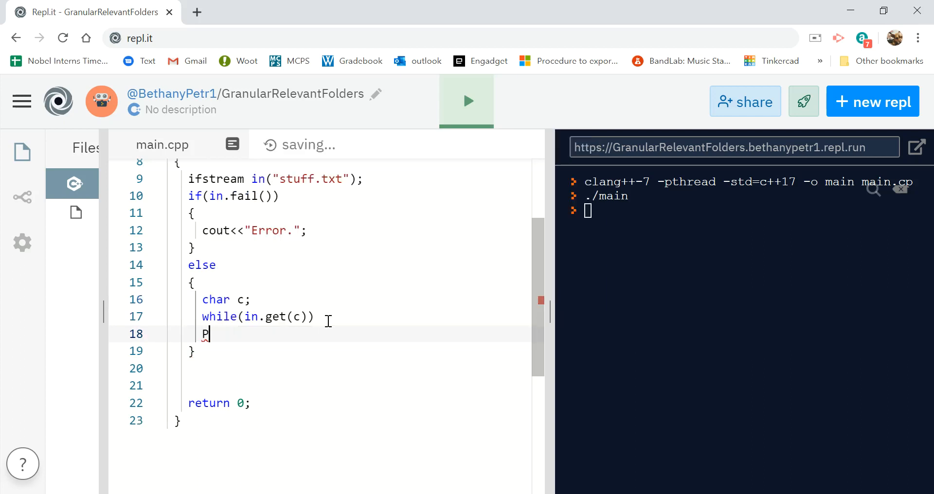
pyautogui.write('{')
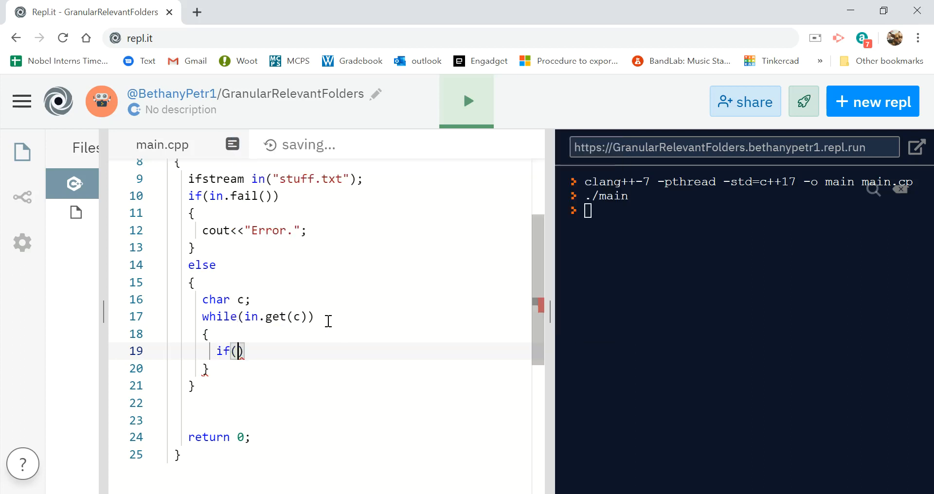
pyautogui.write("c=='a'")
pyautogui.write('cout<<')
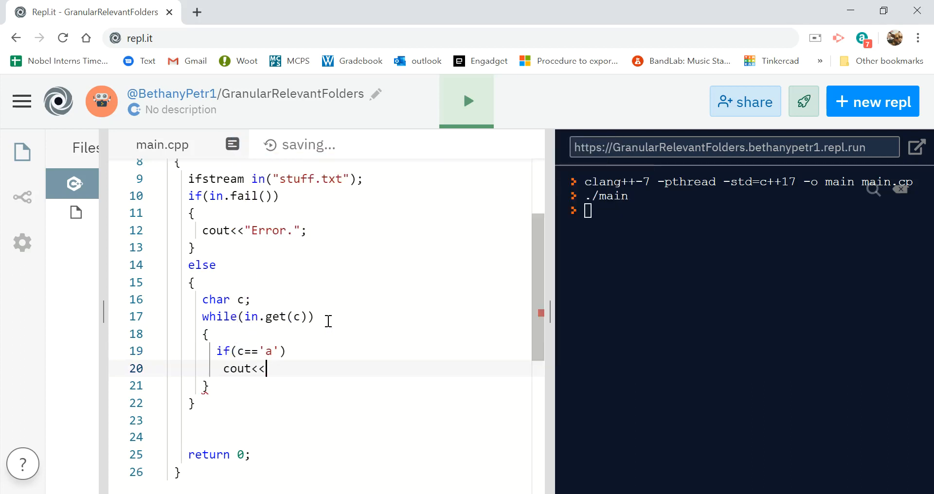
pyautogui.write("'@';")
pyautogui.write('else')
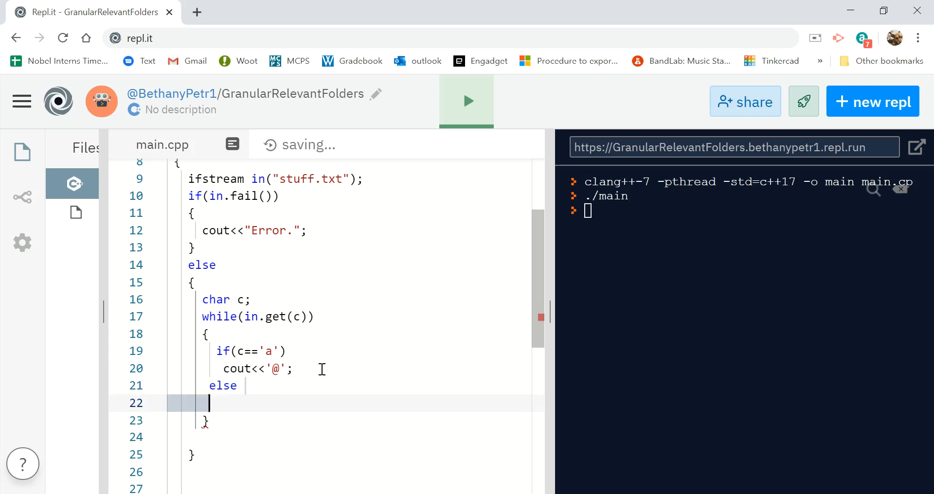
pyautogui.write('cout<<c;')
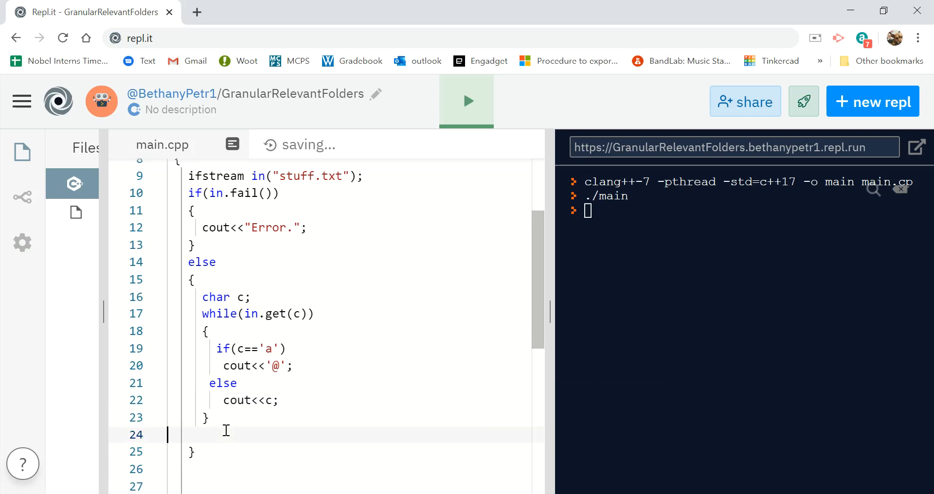
# - Add in.close() after the loop, review stuff.txt, and run main.cpp
pyautogui.write('in')
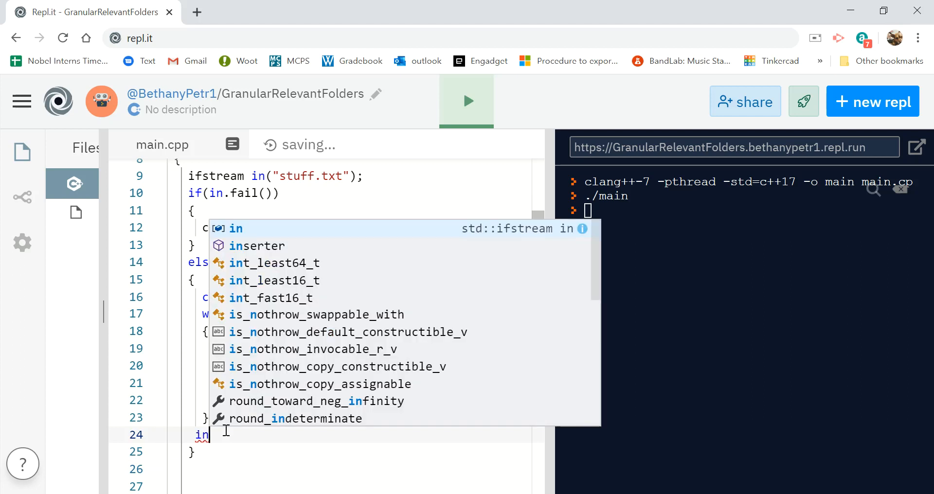
pyautogui.write('.close();')
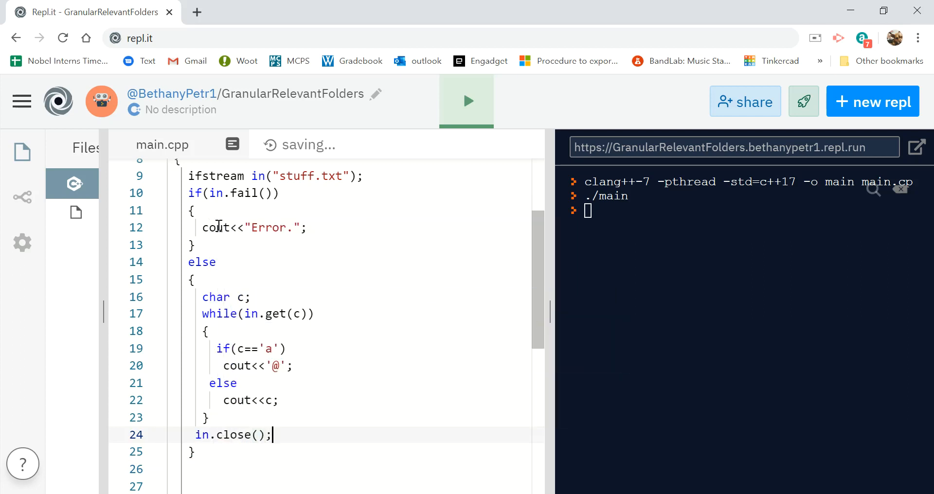
pyautogui.click(72, 213)
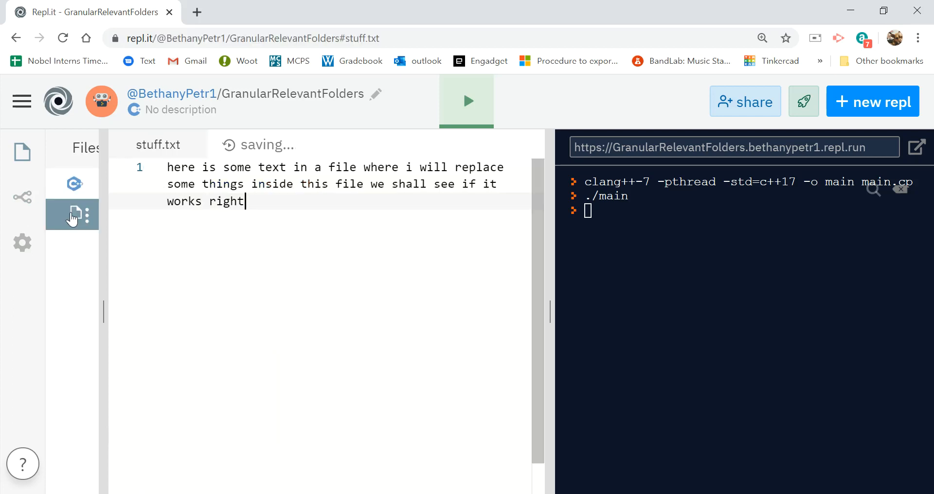
pyautogui.moveTo(128, 203)
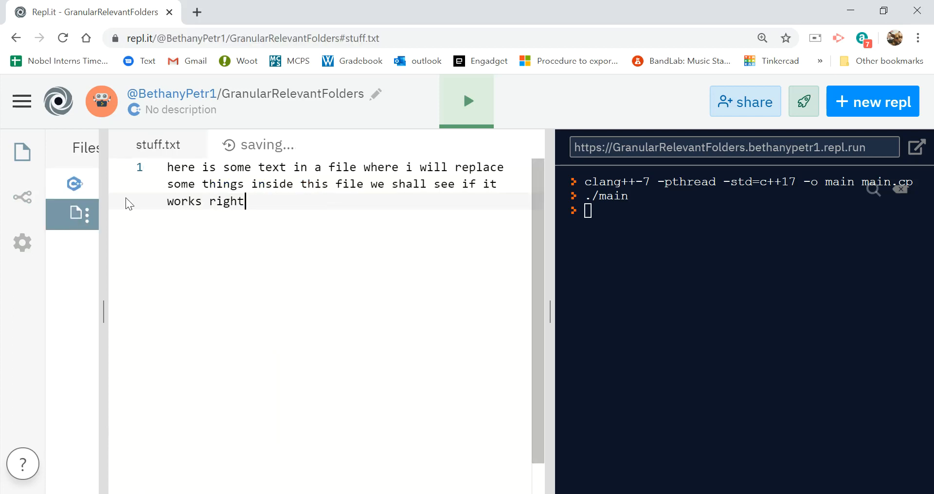
pyautogui.click(72, 184)
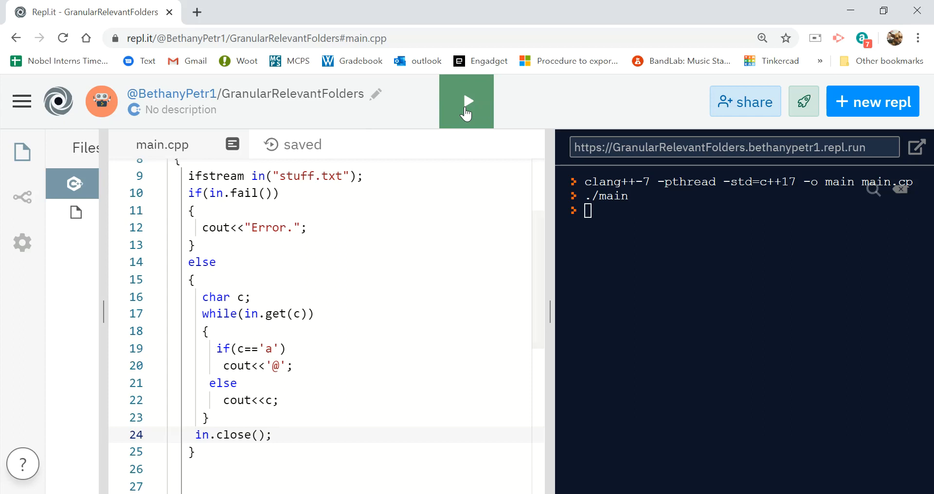
pyautogui.click(467, 100)
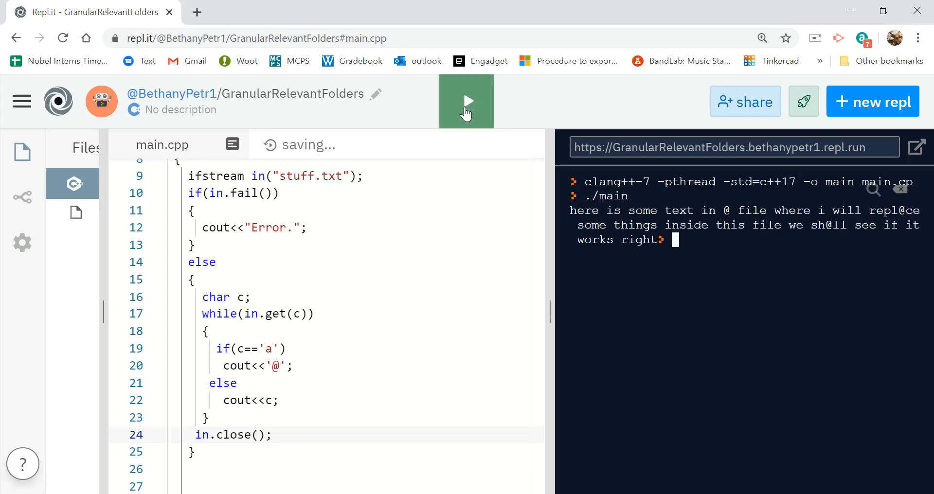